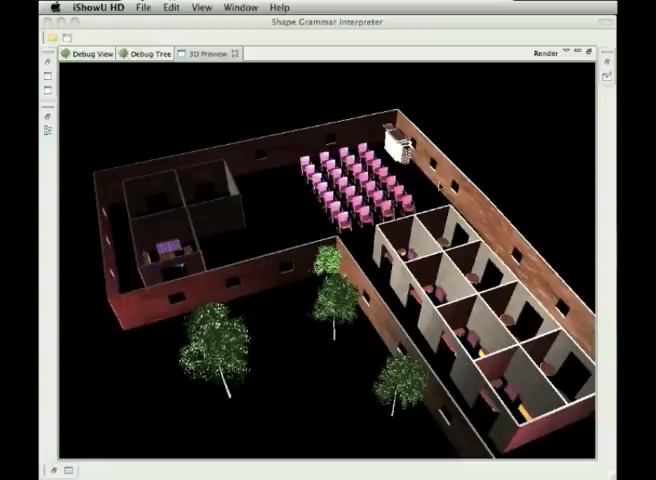
pyautogui.moveTo(464, 250)
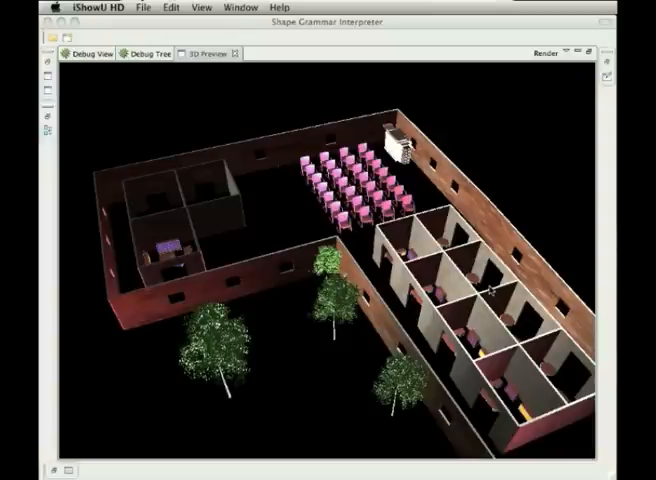
pyautogui.moveTo(490, 290)
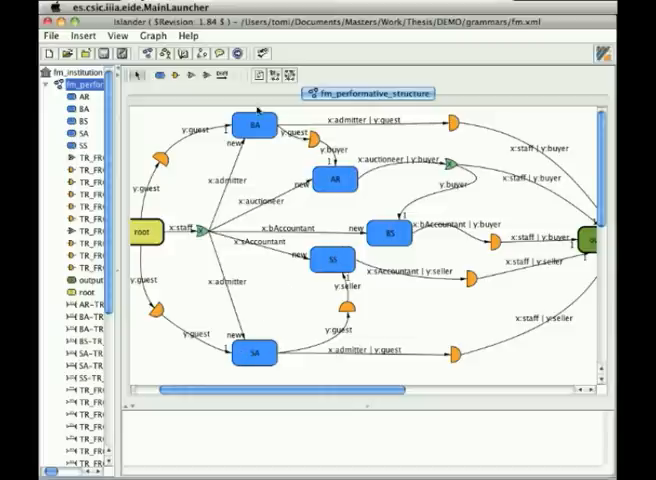
pyautogui.moveTo(360, 200)
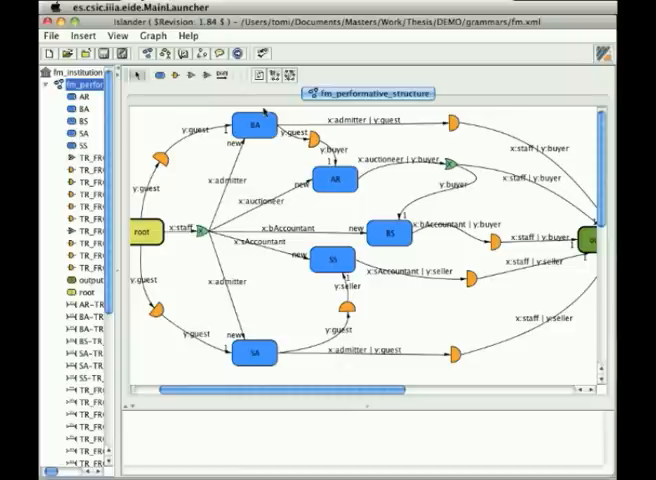
pyautogui.moveTo(372, 264)
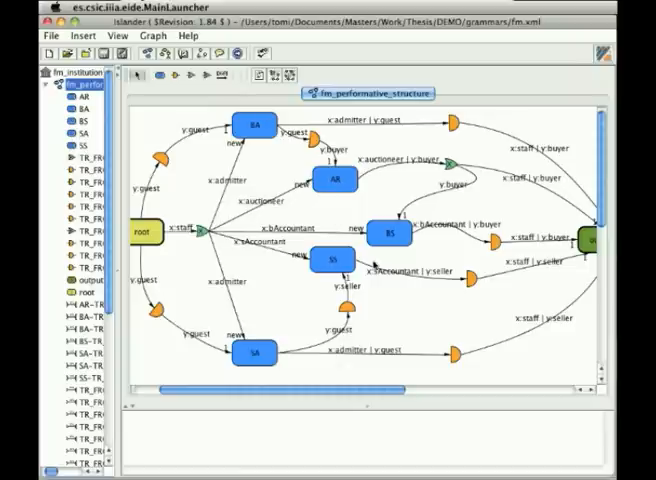
pyautogui.moveTo(372, 264)
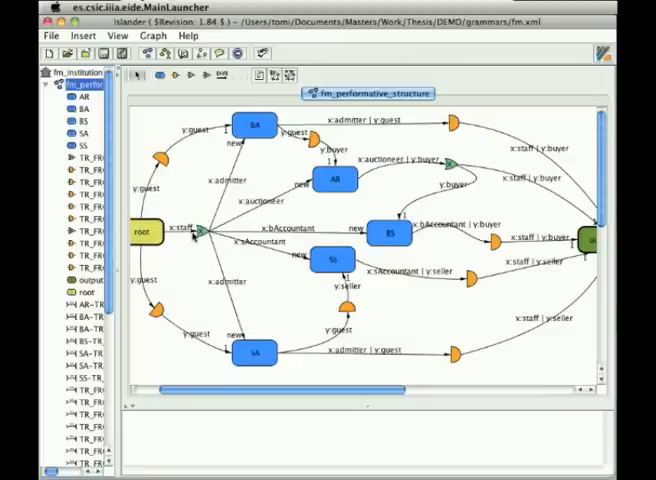
pyautogui.moveTo(410, 358)
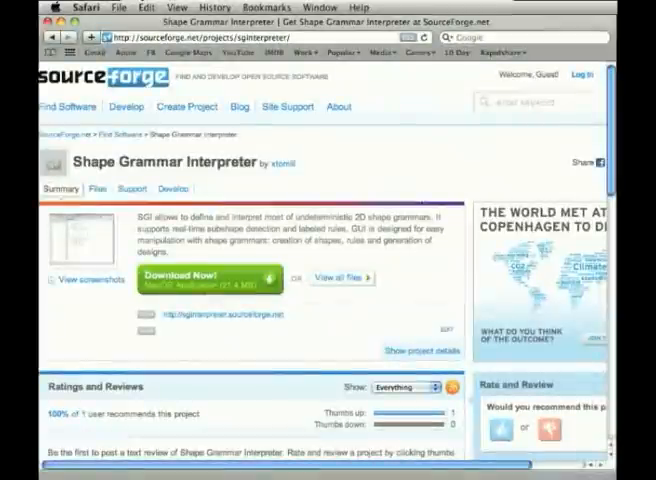
pyautogui.moveTo(220, 144)
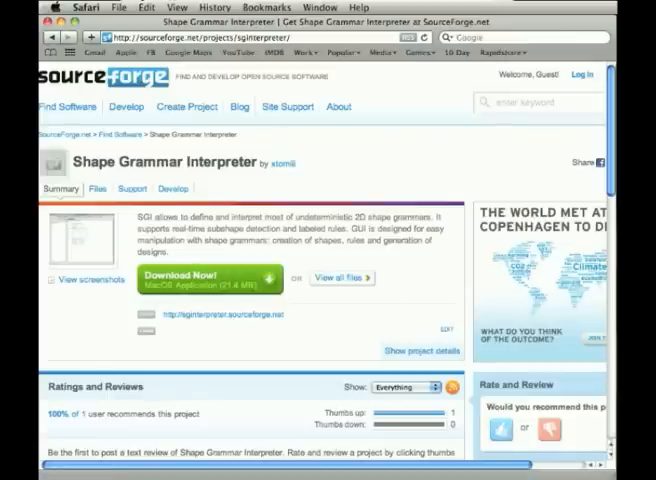
# Step: Open the Fish Market Grammar definition listing its two shape grammar files
pyautogui.click(200, 280)
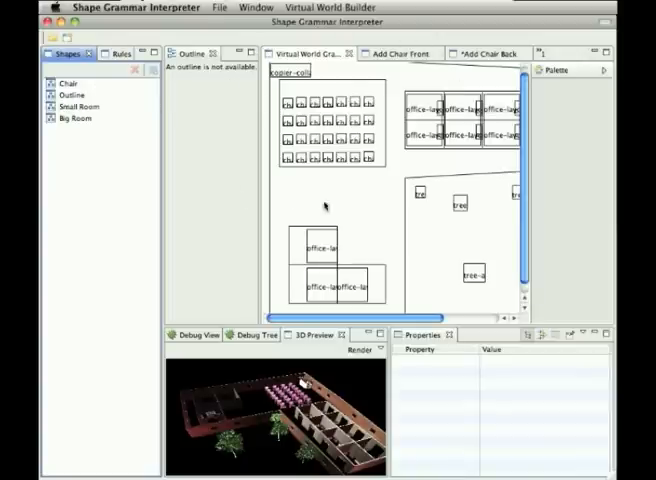
pyautogui.moveTo(502, 204)
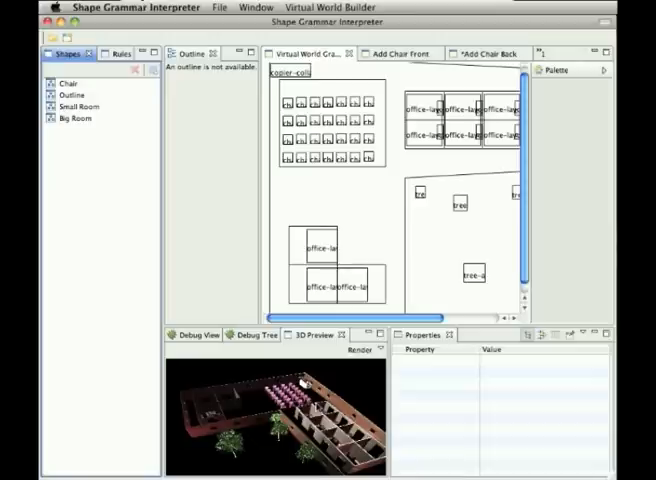
pyautogui.moveTo(460, 382)
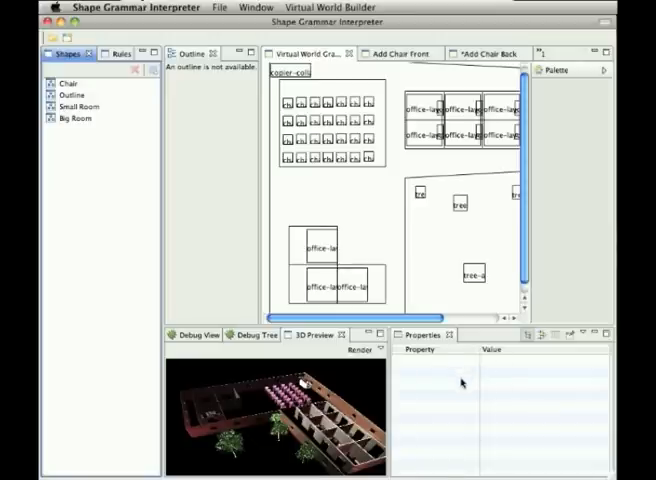
pyautogui.moveTo(372, 144)
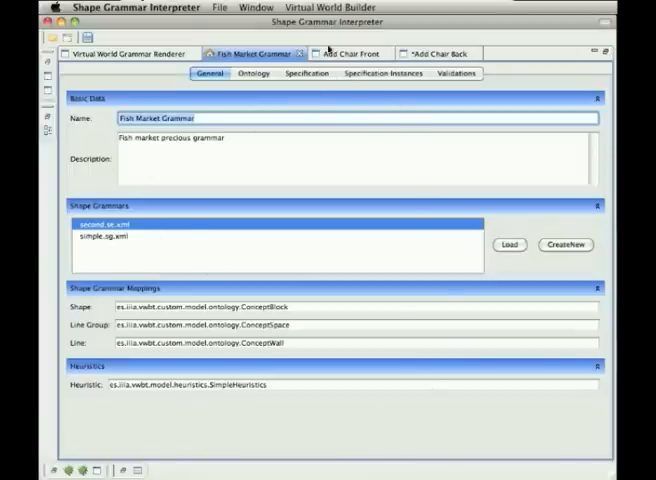
pyautogui.click(252, 72)
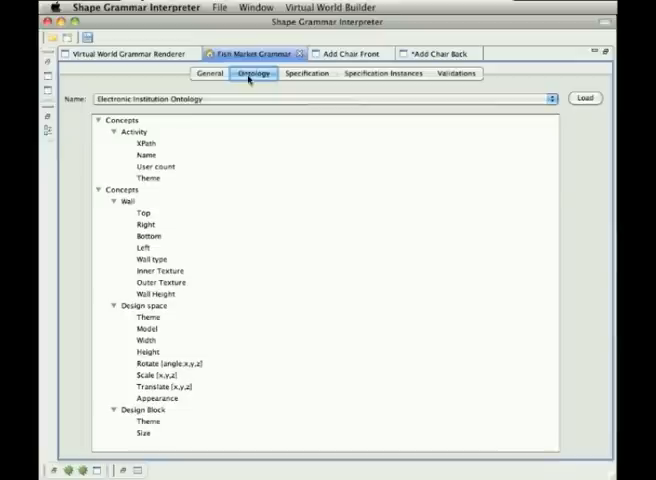
pyautogui.click(208, 72)
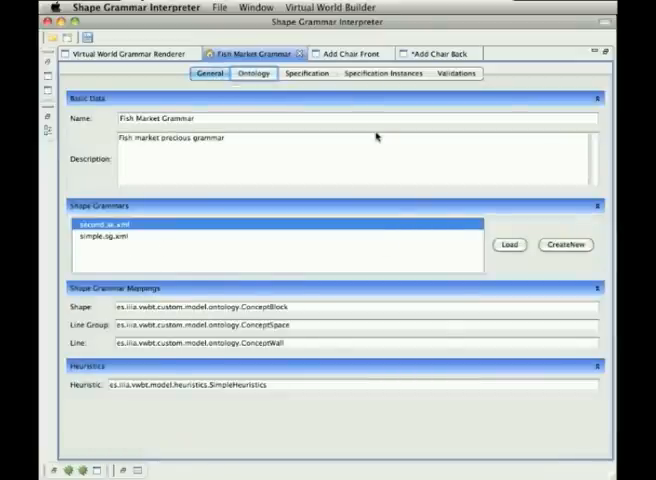
pyautogui.click(254, 72)
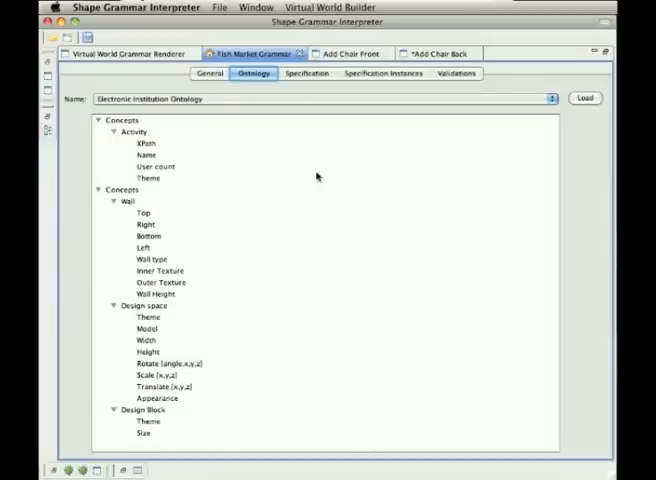
pyautogui.click(308, 72)
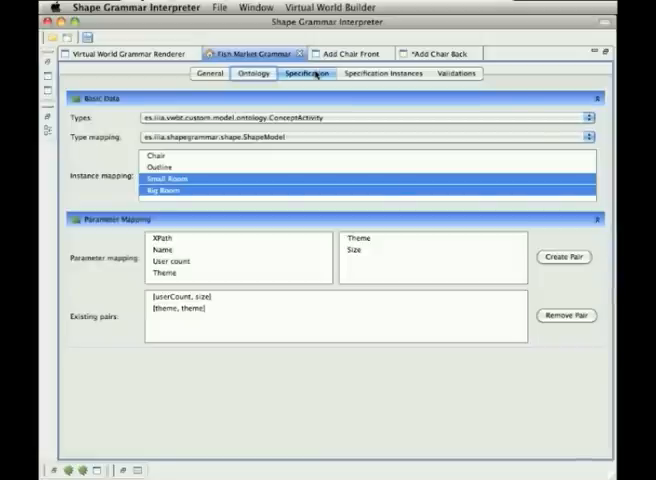
pyautogui.moveTo(378, 238)
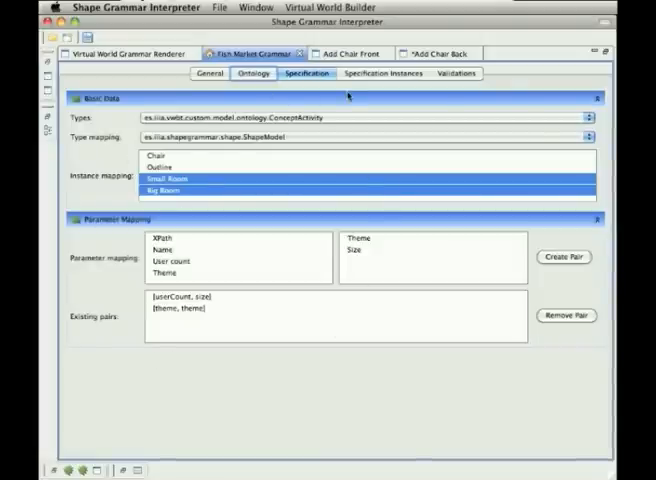
pyautogui.click(388, 72)
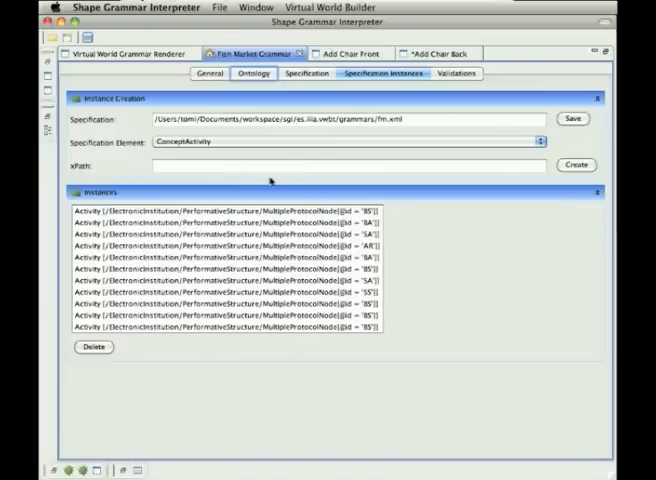
pyautogui.click(456, 72)
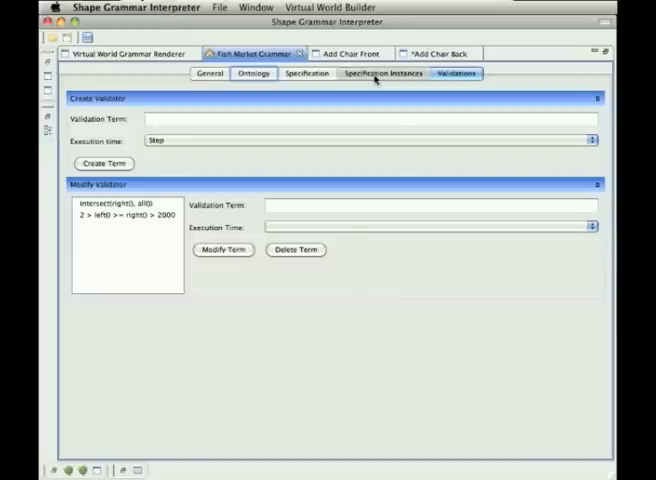
pyautogui.click(308, 72)
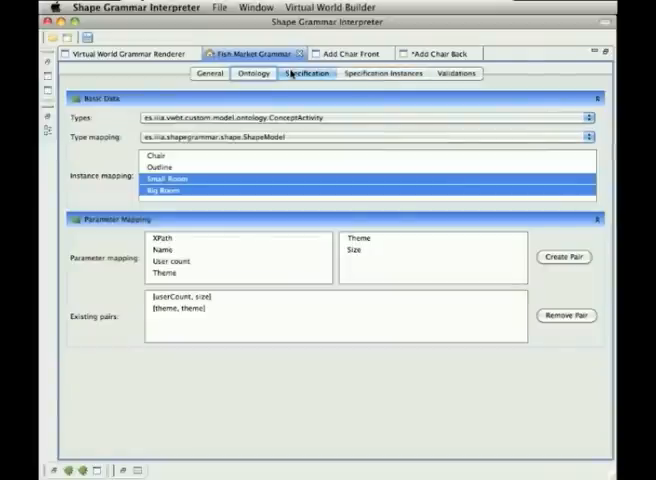
pyautogui.click(208, 72)
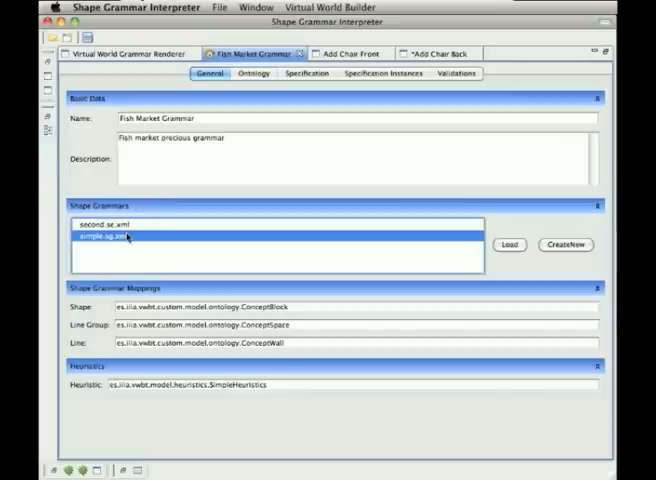
pyautogui.moveTo(516, 212)
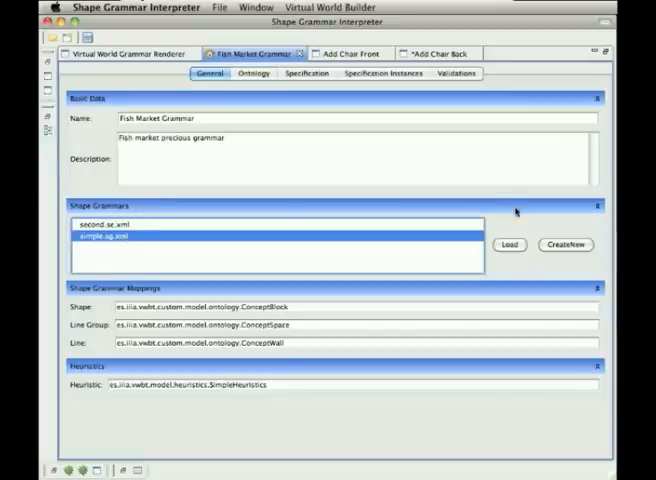
# Step: Close all open editors, confirming and saving the modified Add Chair Back rule
pyautogui.click(296, 52)
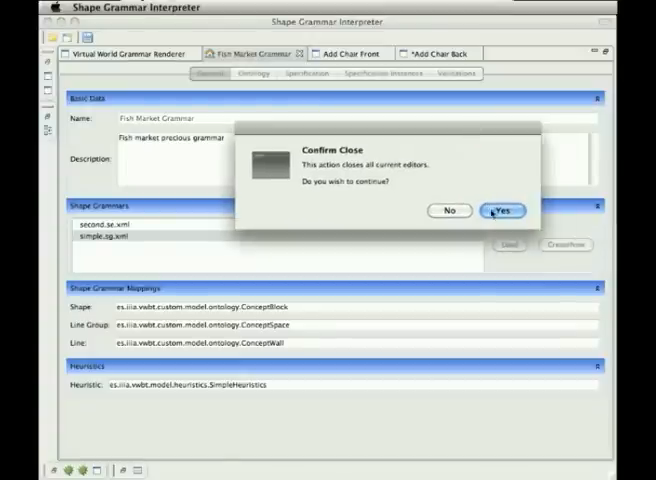
pyautogui.click(504, 210)
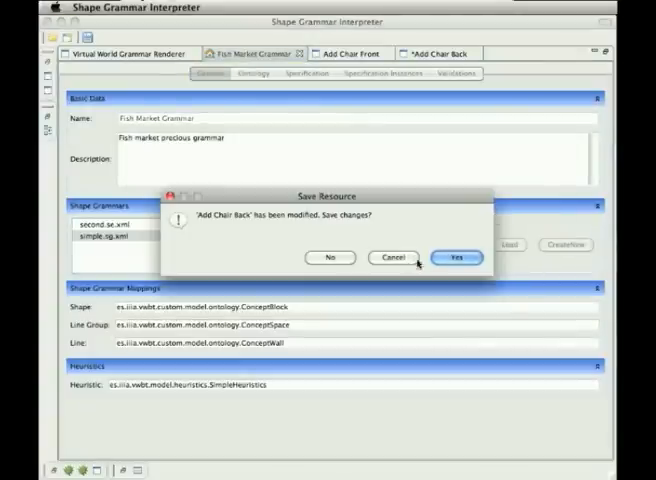
pyautogui.click(456, 256)
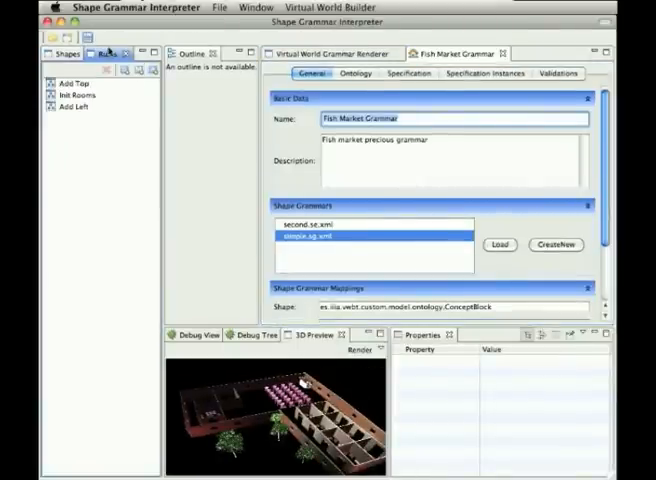
# Step: Open the Room shape's Rules list and bring up the Init Rooms rule editor
pyautogui.click(60, 52)
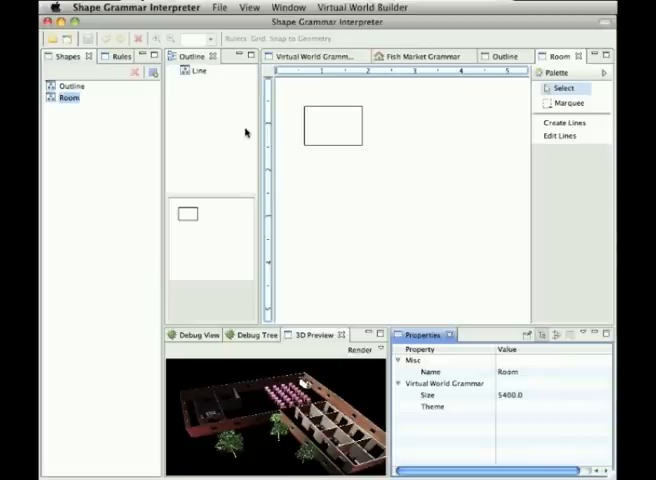
pyautogui.click(114, 56)
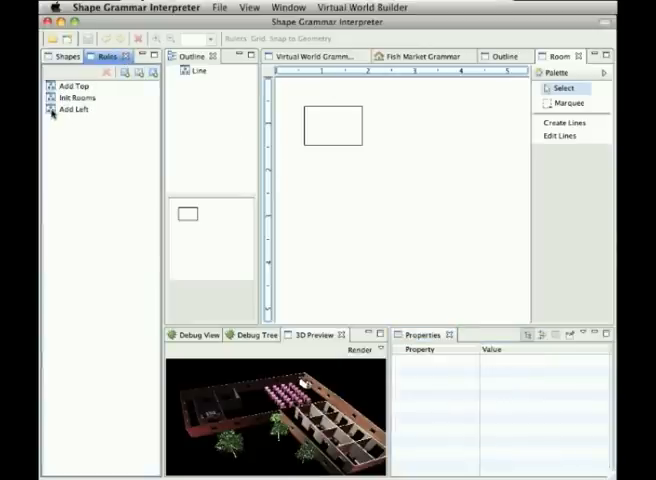
pyautogui.click(74, 98)
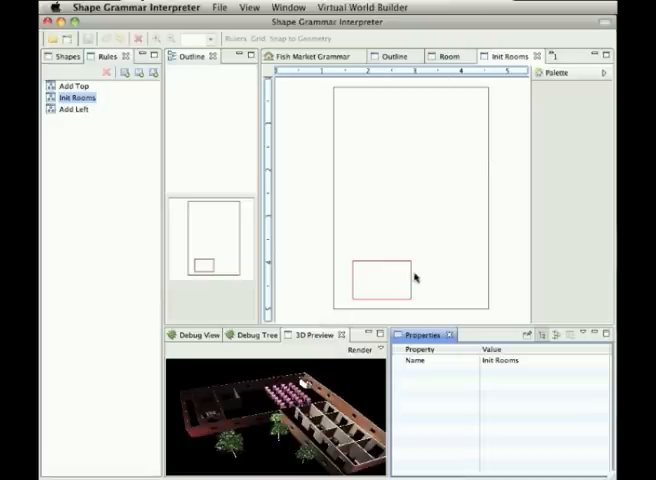
pyautogui.moveTo(368, 242)
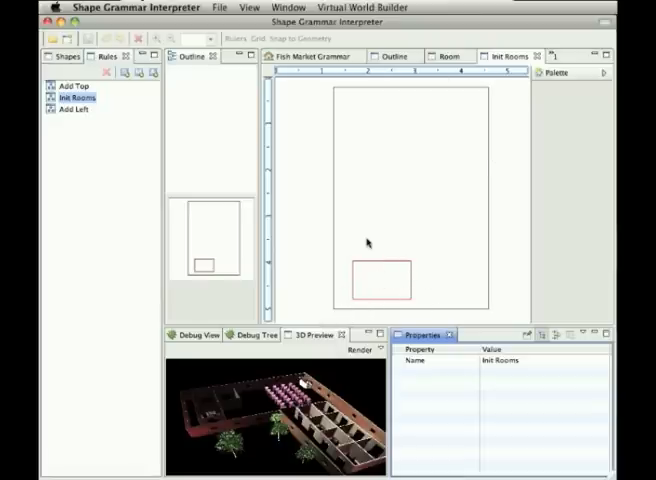
pyautogui.moveTo(350, 262)
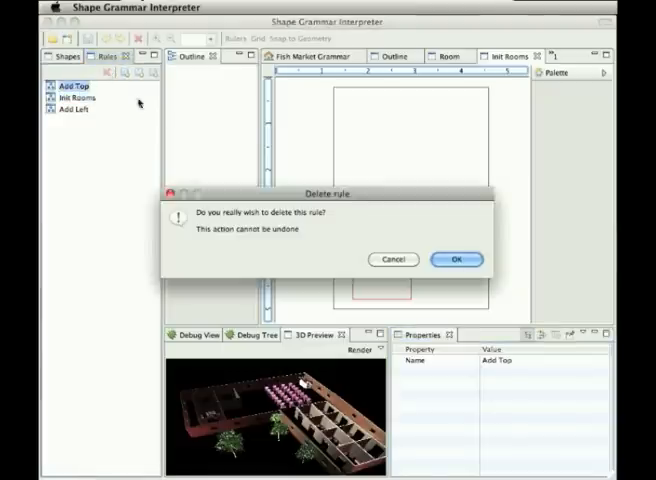
# Step: Confirm deleting the Add Top rule, leaving Init Rooms and Add Left
pyautogui.click(456, 260)
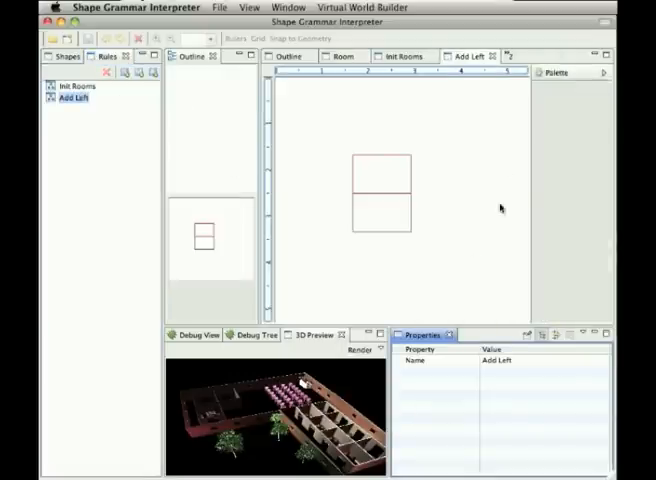
pyautogui.moveTo(392, 220)
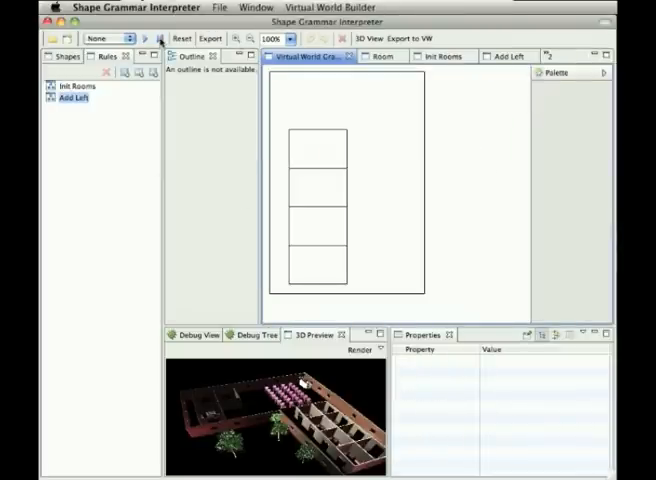
# Step: Step the room derivation until 'No more steps' appears and dismiss the message
pyautogui.click(160, 38)
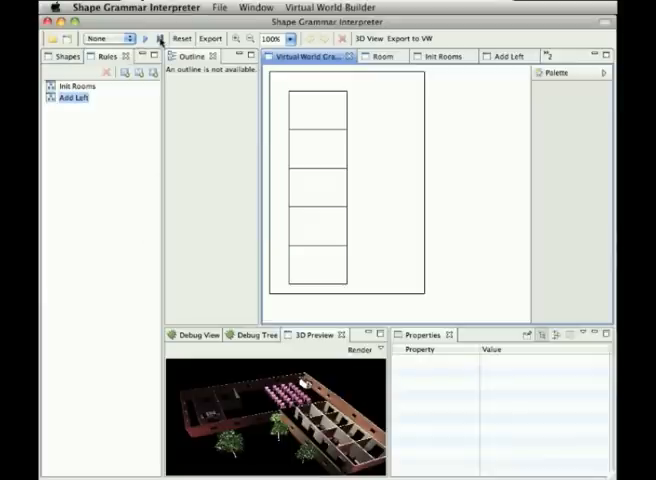
pyautogui.click(144, 40)
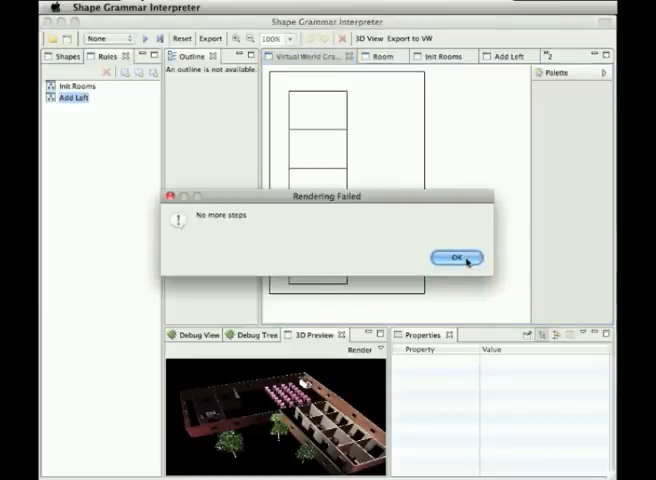
pyautogui.click(456, 256)
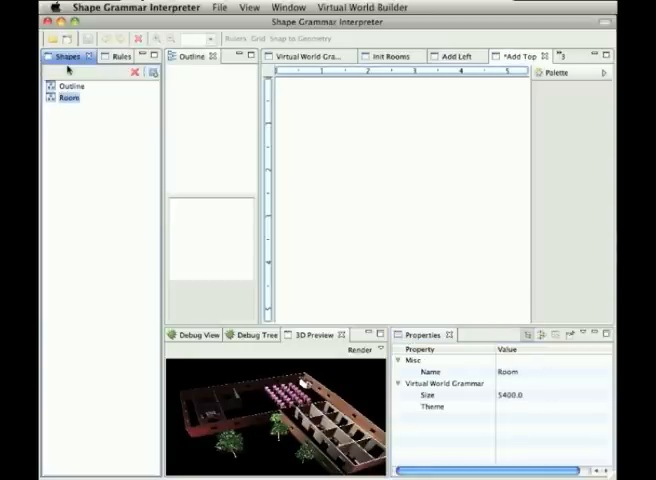
# Step: Add the Room shape to the left side of the new Add Top rule
pyautogui.rightClick(68, 100)
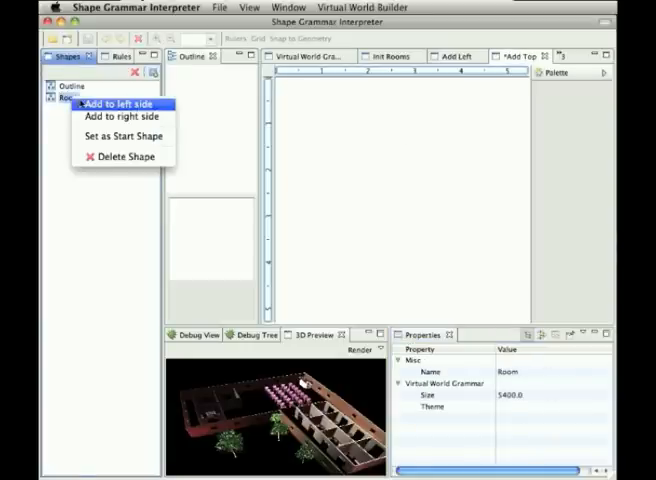
pyautogui.click(120, 104)
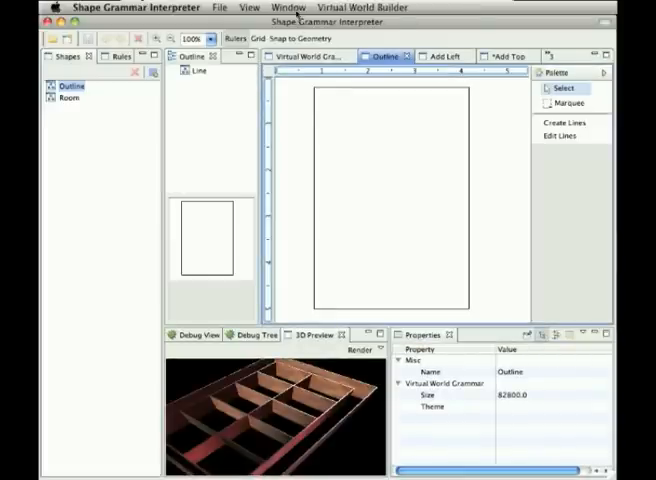
# Step: Show the 3D Models library via the Window menu and select a tree model
pyautogui.click(288, 8)
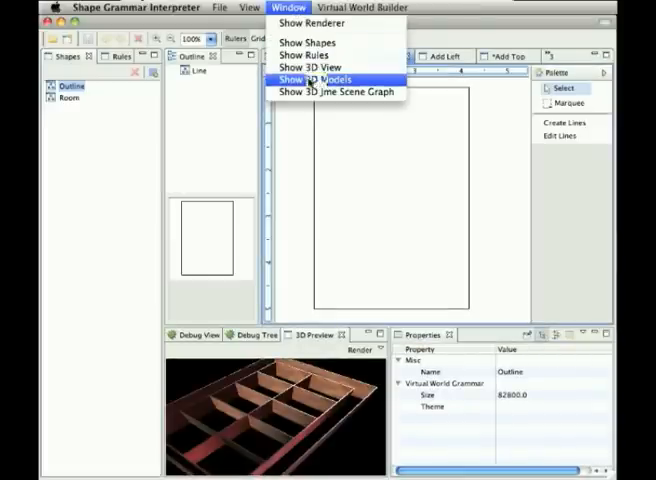
pyautogui.click(312, 80)
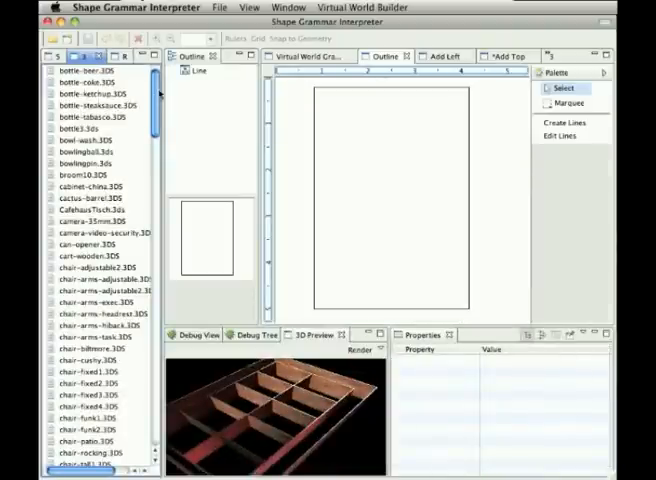
pyautogui.scroll(-3)
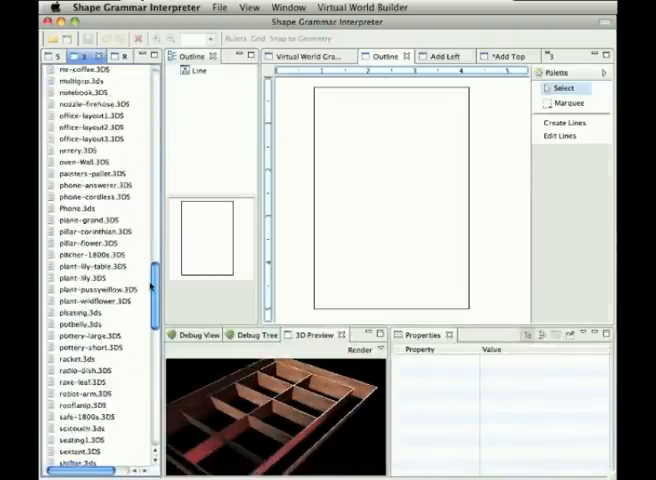
pyautogui.scroll(-3)
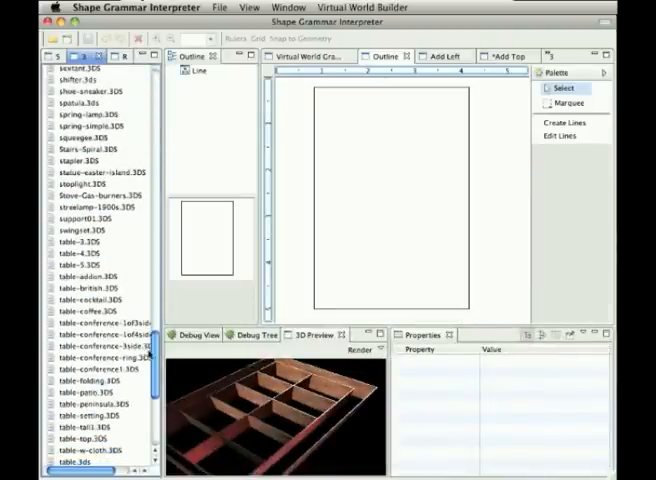
pyautogui.scroll(-3)
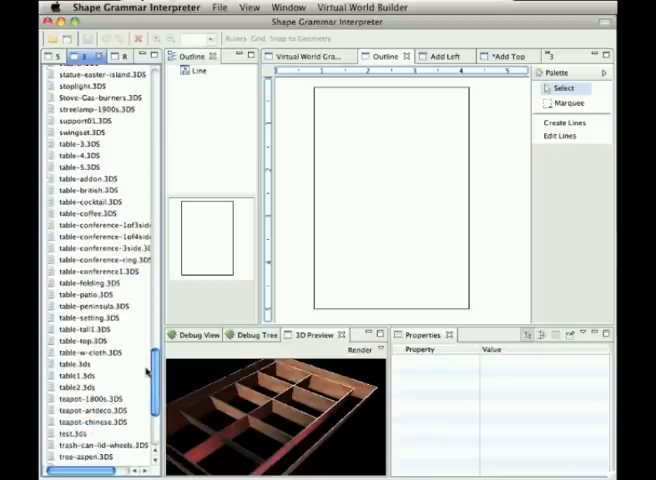
pyautogui.scroll(-3)
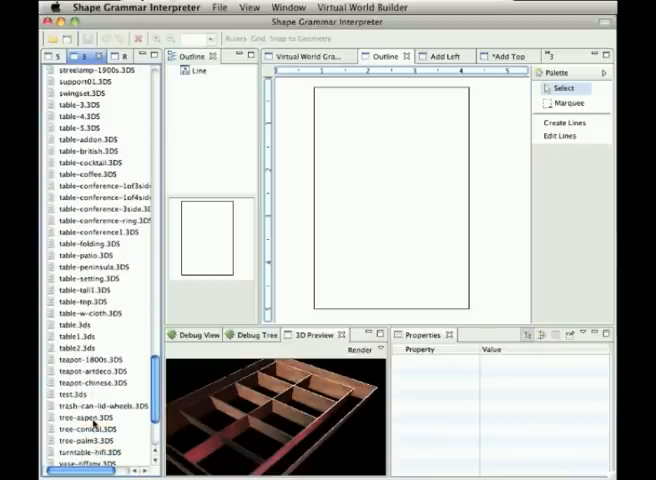
pyautogui.click(90, 416)
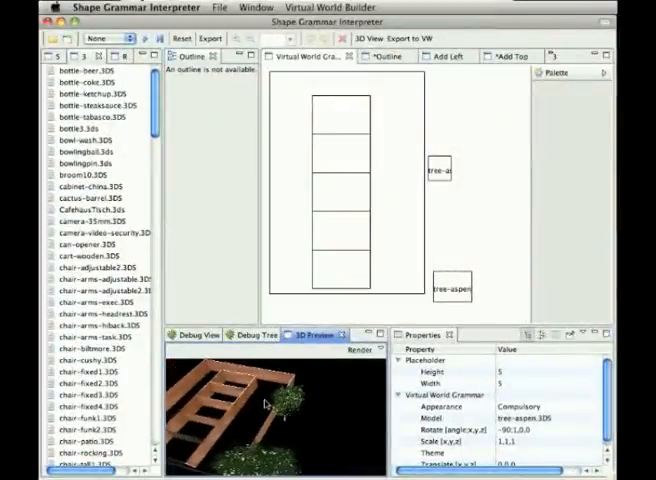
pyautogui.moveTo(424, 82)
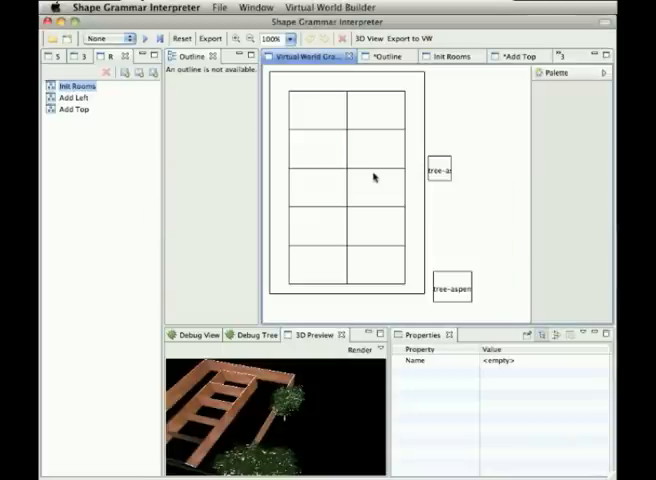
pyautogui.moveTo(360, 350)
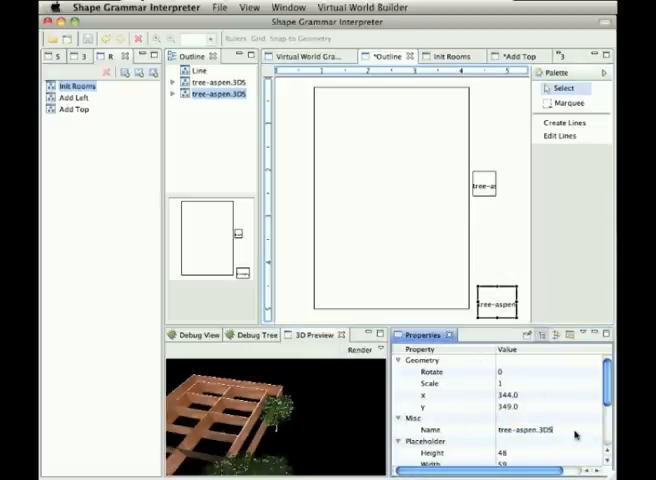
# Step: Scroll the Properties panel to the tree-aspen shapes' Geometry values
pyautogui.scroll(-3)
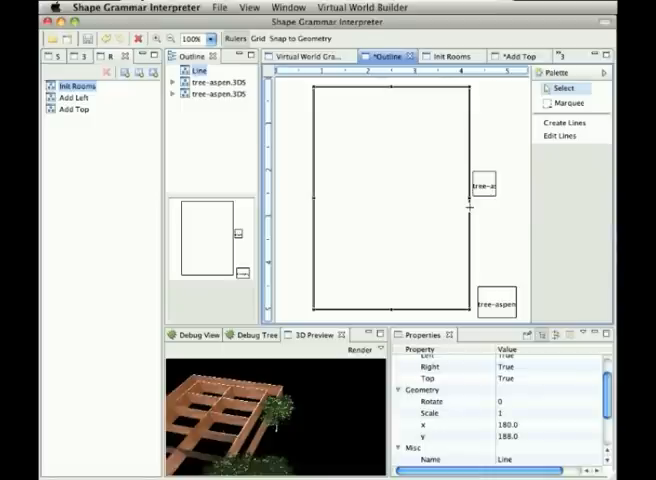
pyautogui.moveTo(448, 204)
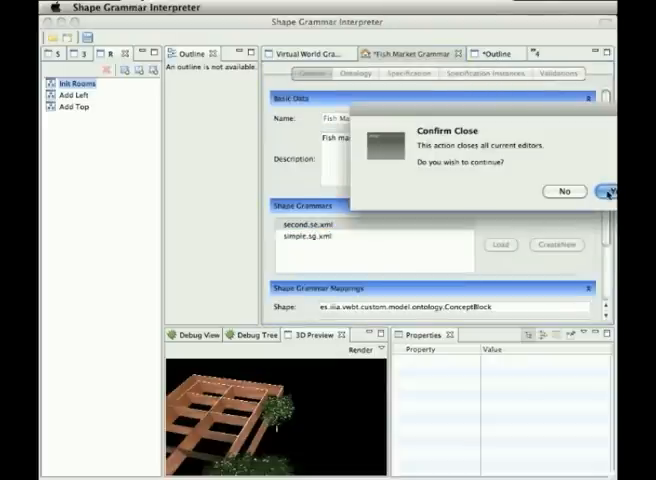
# Step: Confirm closing all editors and save the Outline, grammar and Add Top resources
pyautogui.click(608, 192)
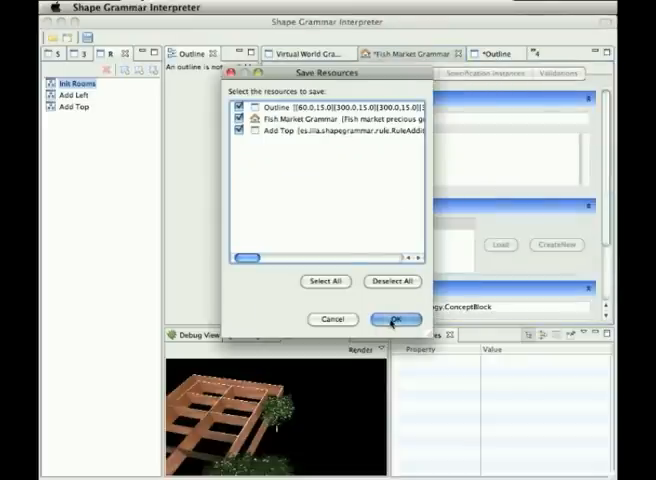
pyautogui.click(396, 320)
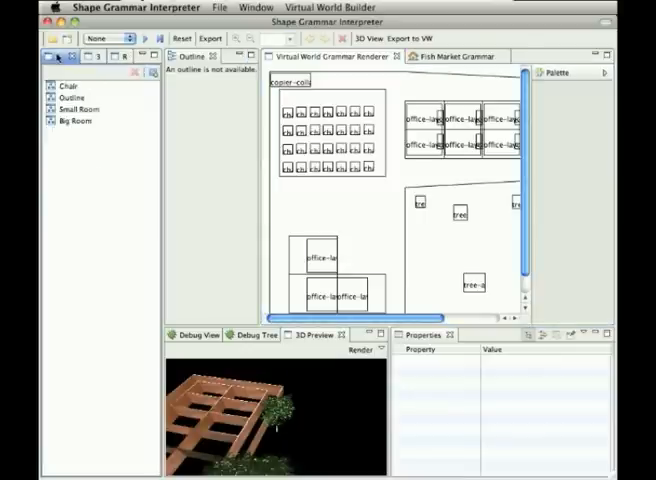
# Step: Open the Fish Market outline shape and view its Init Chair rule
pyautogui.click(56, 56)
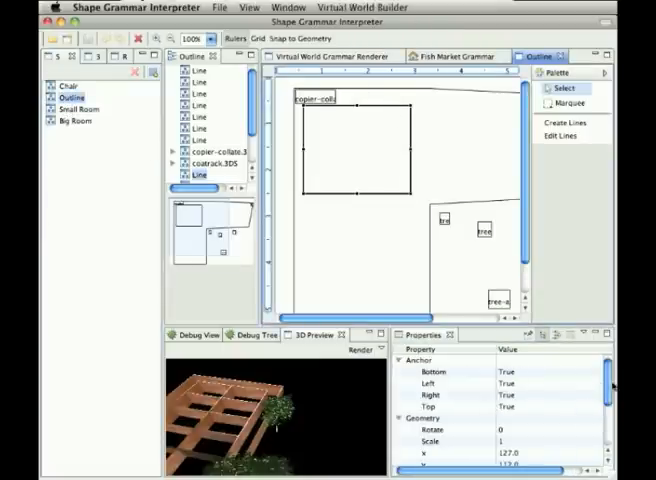
pyautogui.scroll(-3)
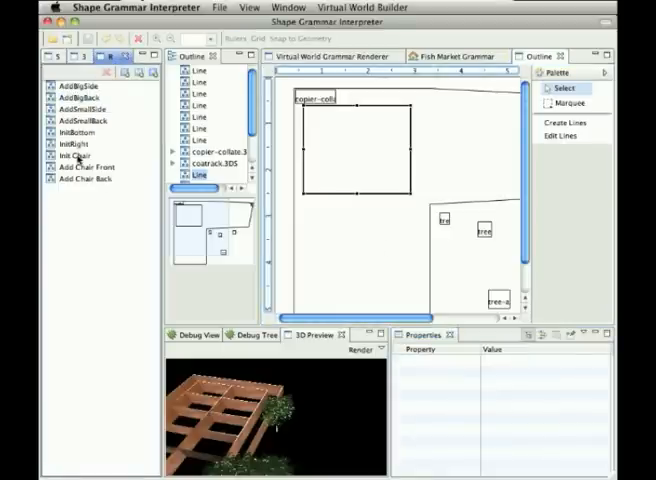
pyautogui.click(72, 156)
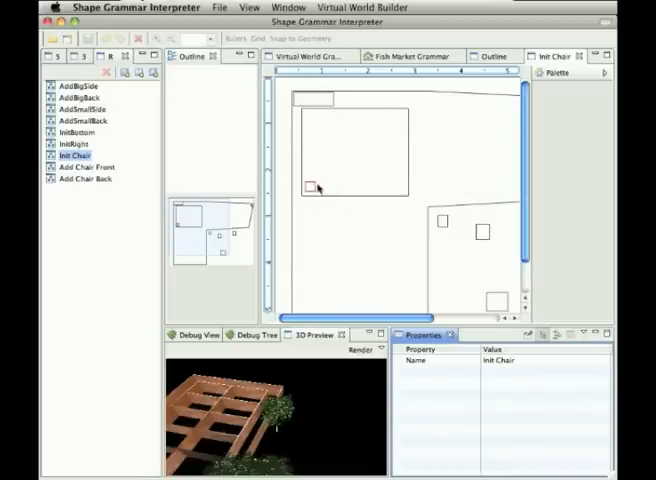
pyautogui.click(72, 144)
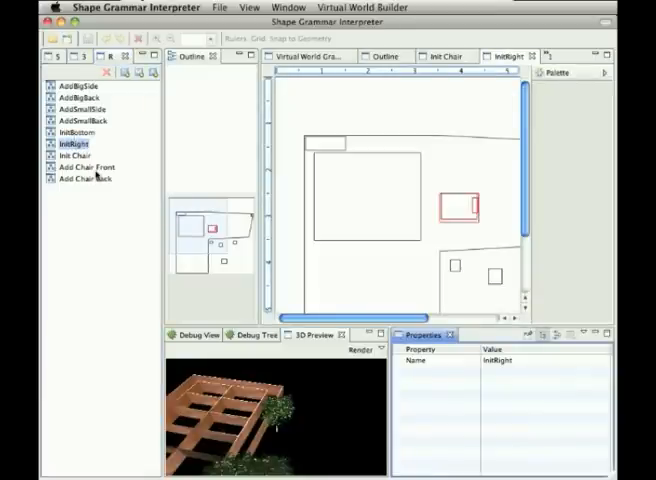
# Step: View the Add Chair Front and Add Chair Back rules, then maximise the 3D preview of the world
pyautogui.click(84, 168)
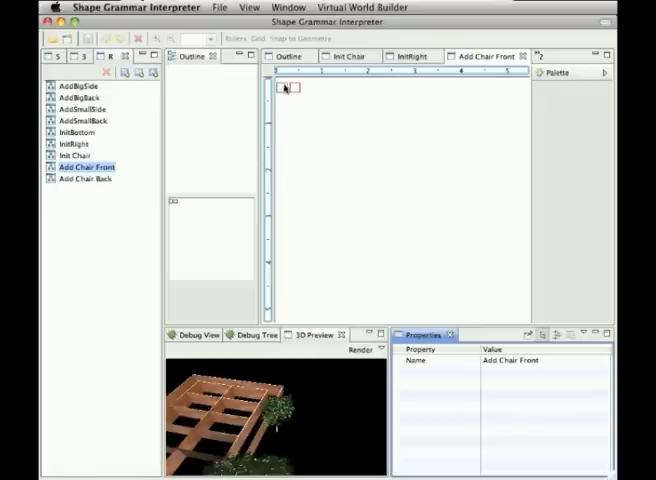
pyautogui.click(80, 178)
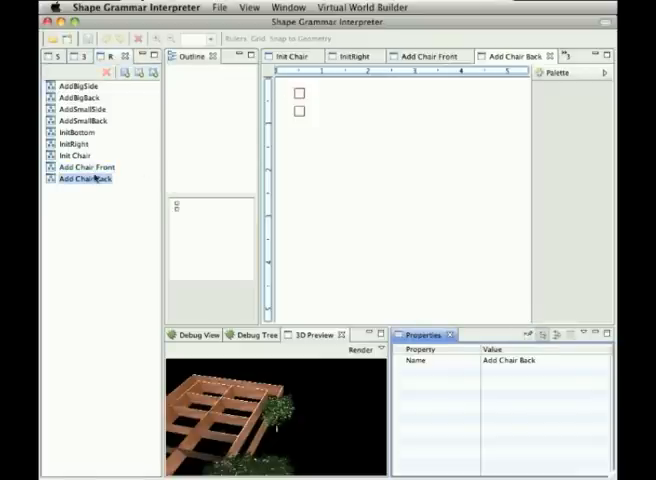
pyautogui.click(308, 334)
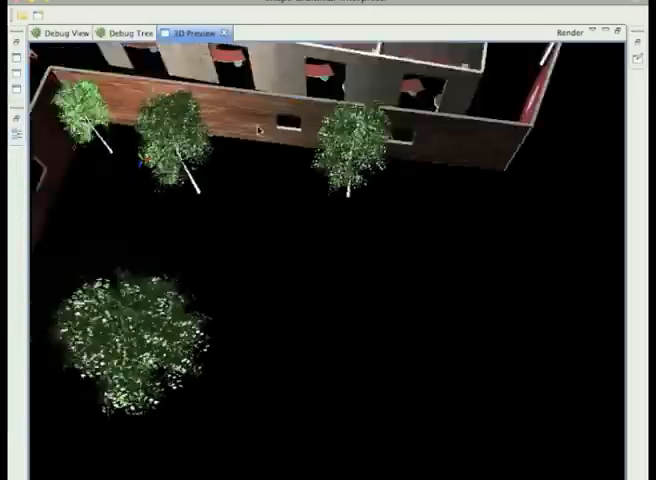